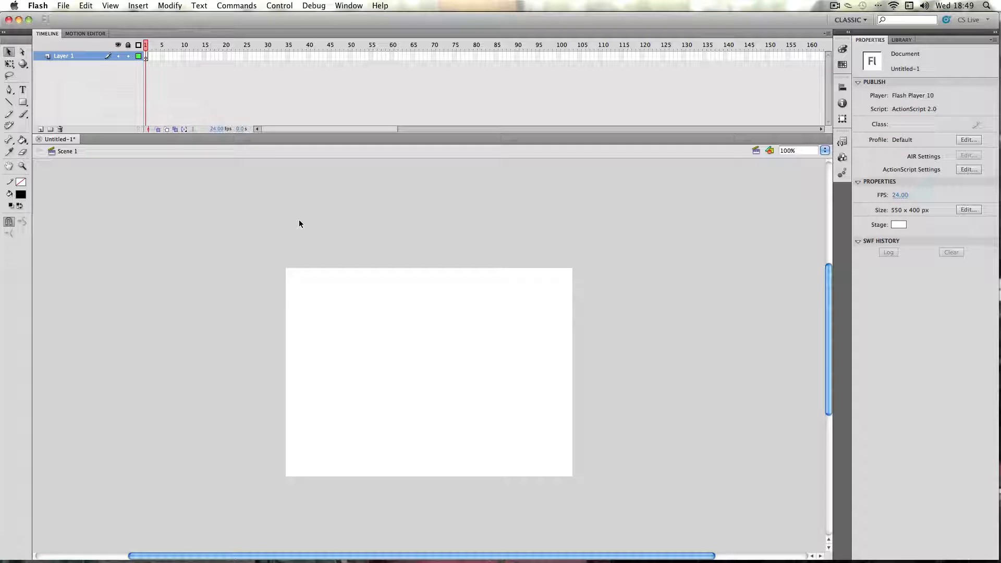
mouse_move(280, 224)
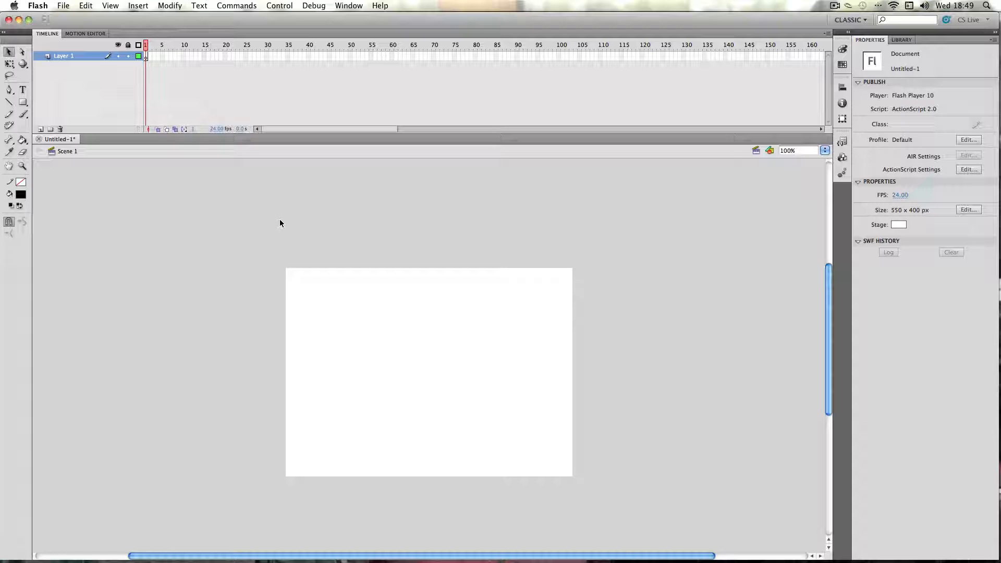
Bring up the publish settings' Flash options, including audio quality
left_click(62, 6)
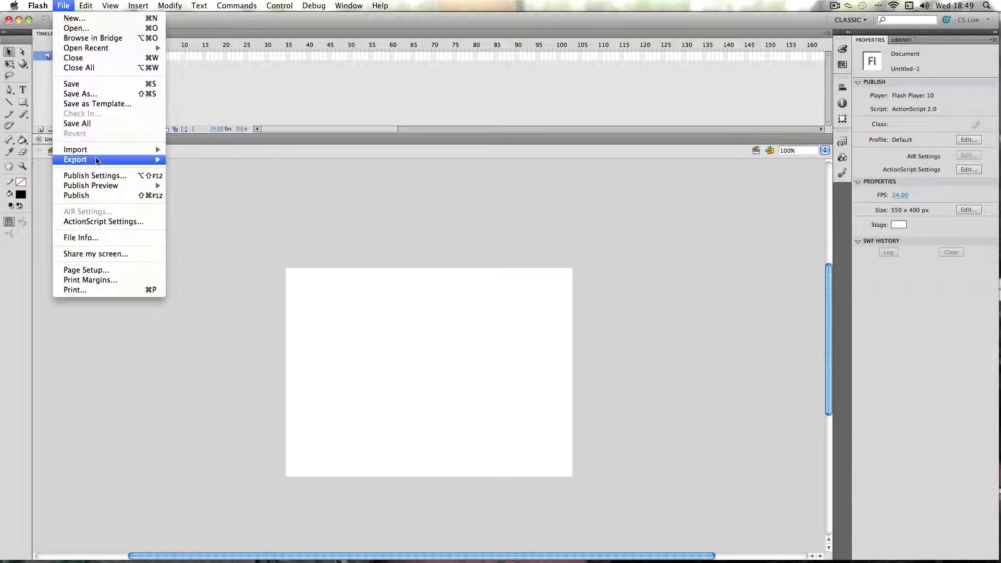
left_click(95, 175)
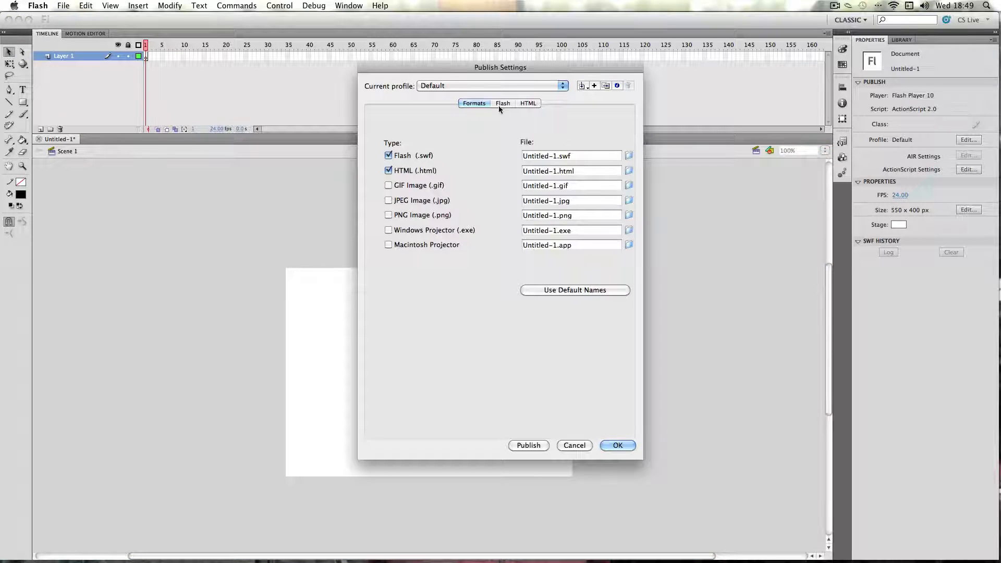
left_click(503, 104)
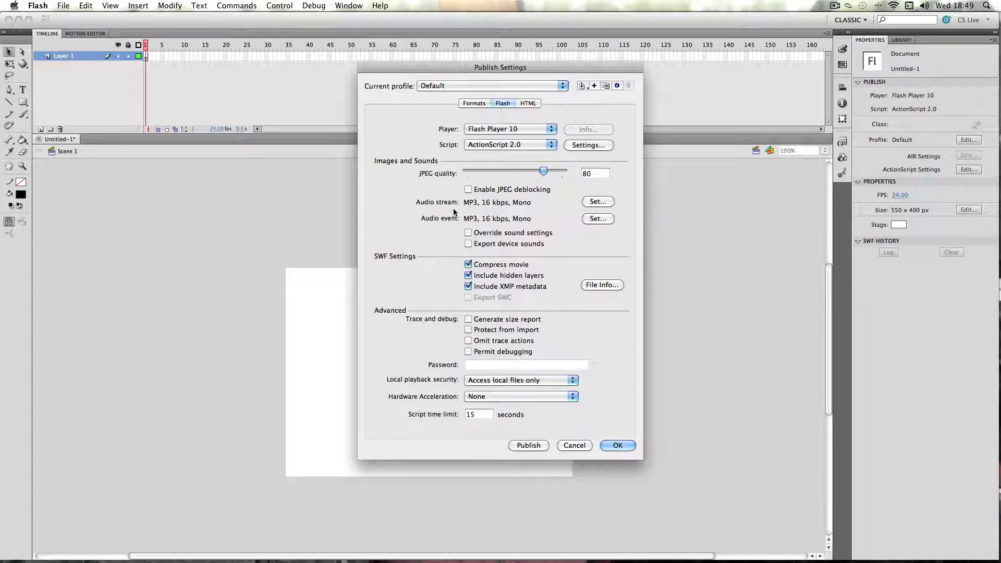
mouse_move(463, 214)
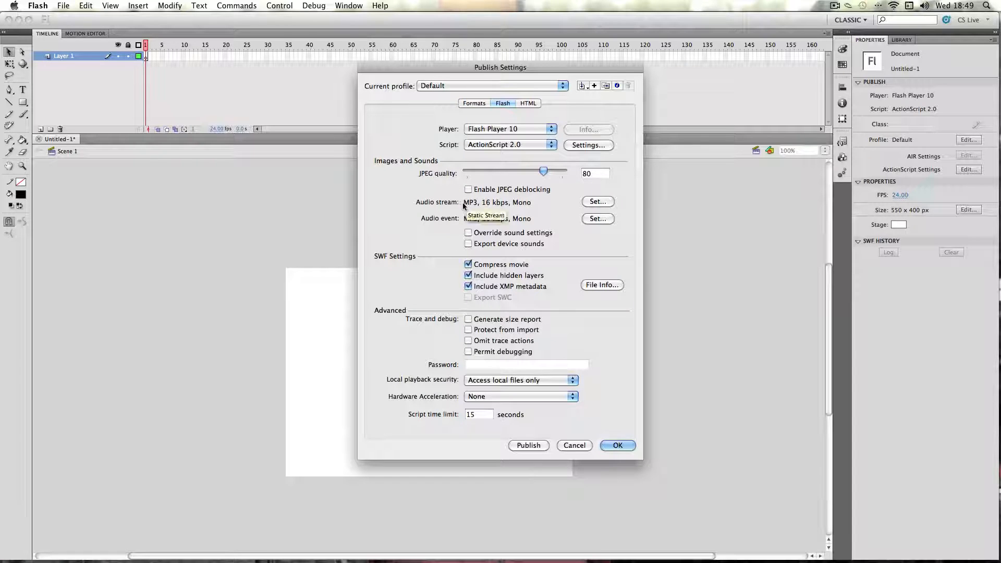
mouse_move(463, 212)
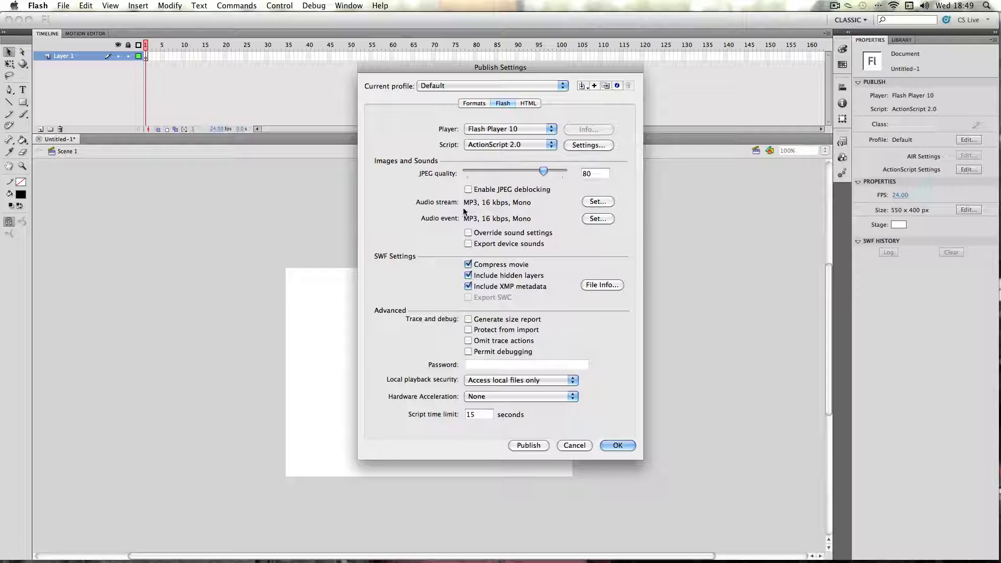
mouse_move(500, 207)
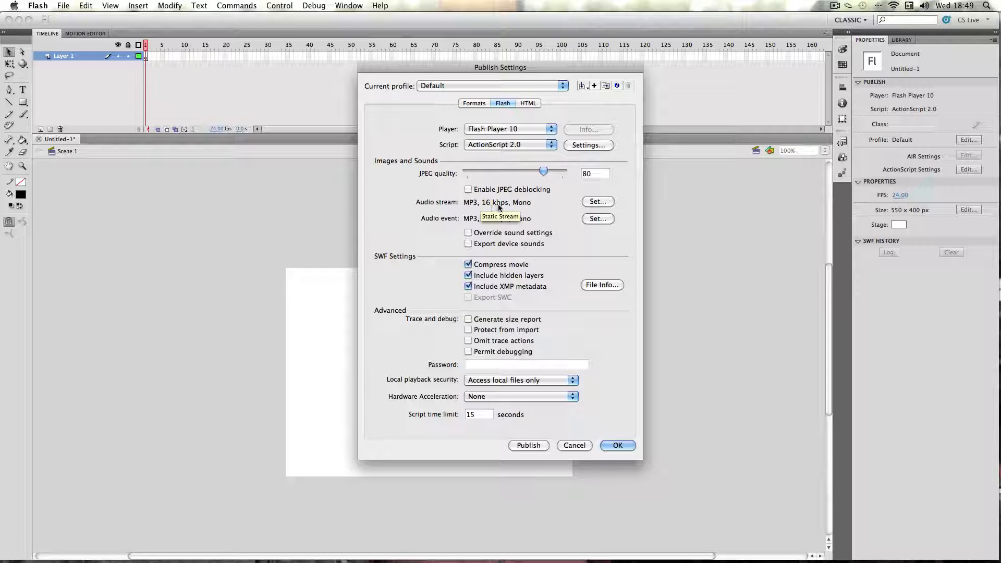
mouse_move(446, 212)
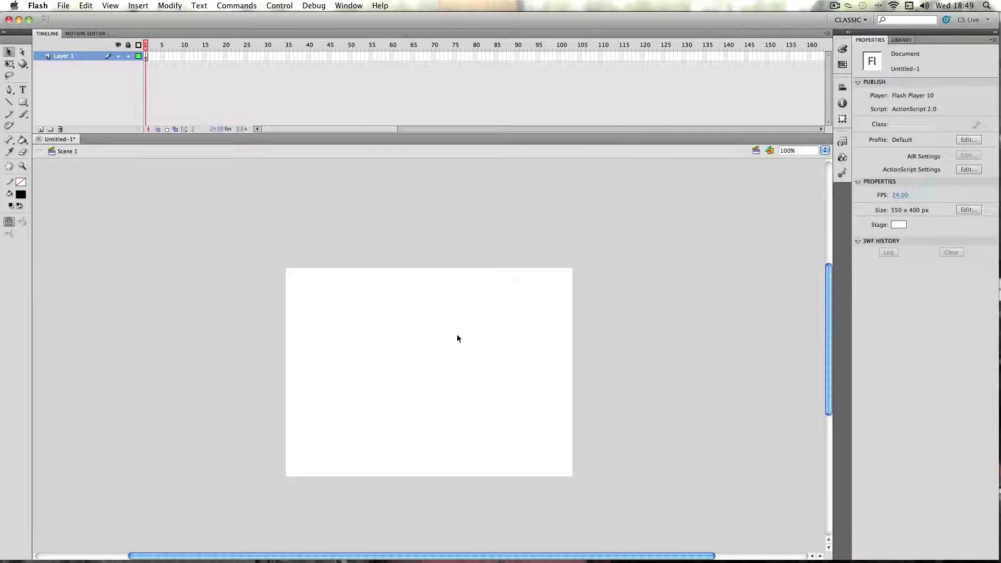
mouse_move(574, 257)
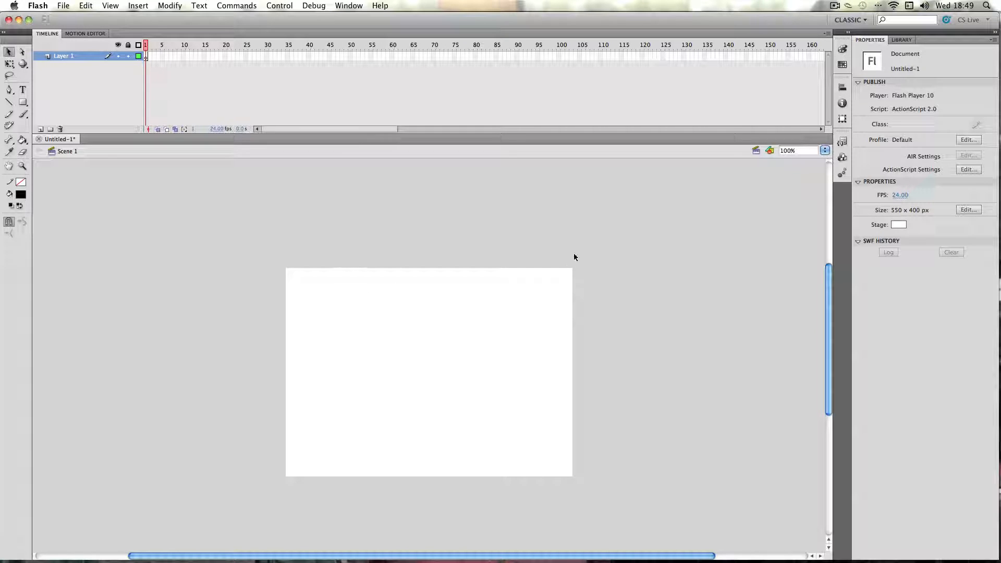
mouse_move(504, 299)
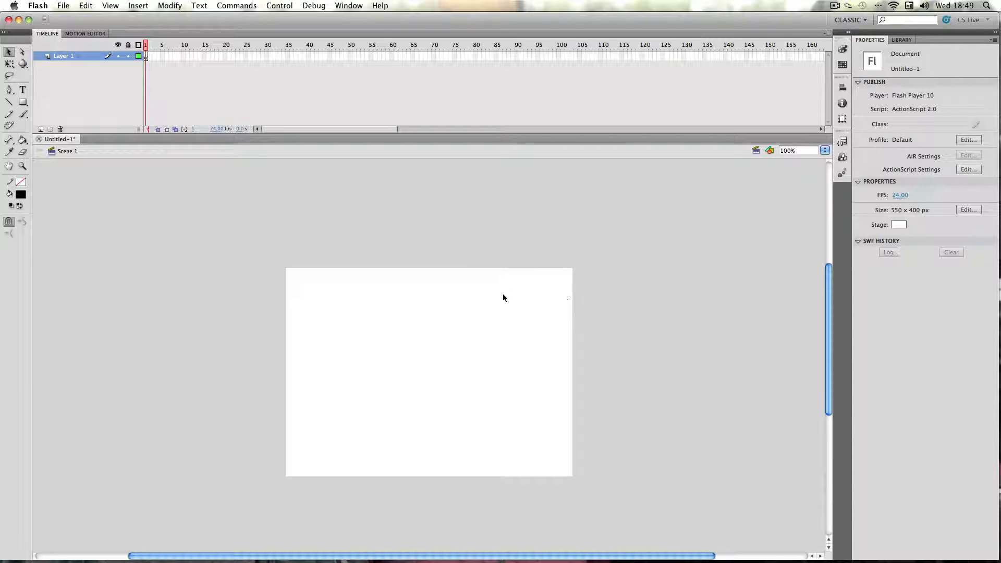
Import example.mp3 to the library and view the sound frame's properties on Layer 1
left_click(901, 39)
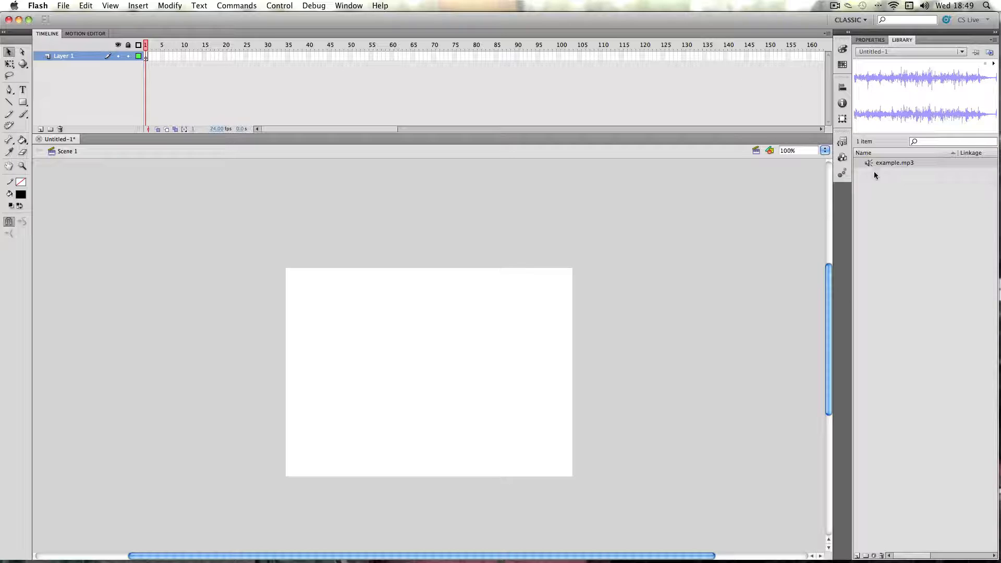
mouse_move(407, 214)
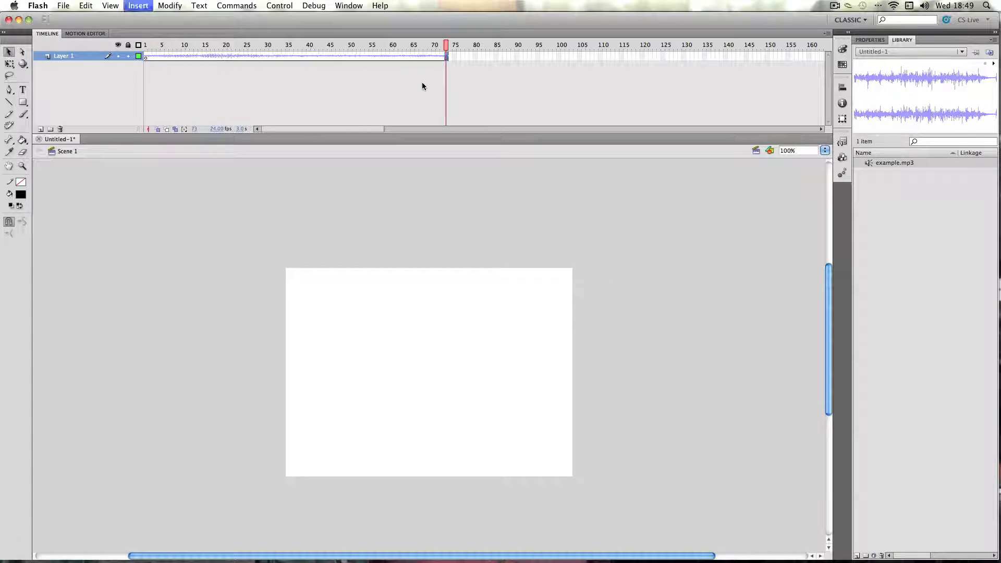
left_click(336, 45)
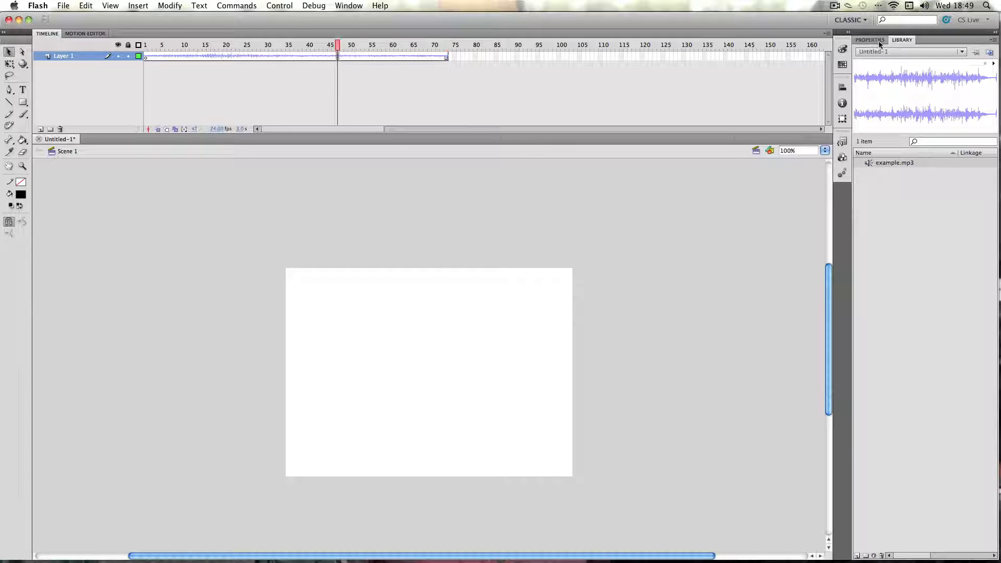
left_click(869, 39)
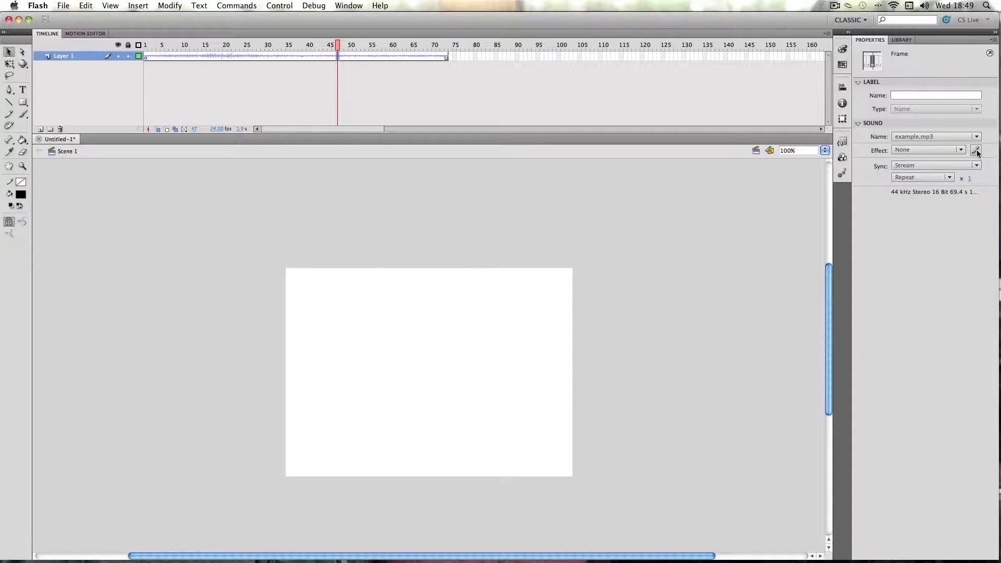
Lower the example.mp3 volume envelope slightly, giving it a Custom effect
left_click(976, 150)
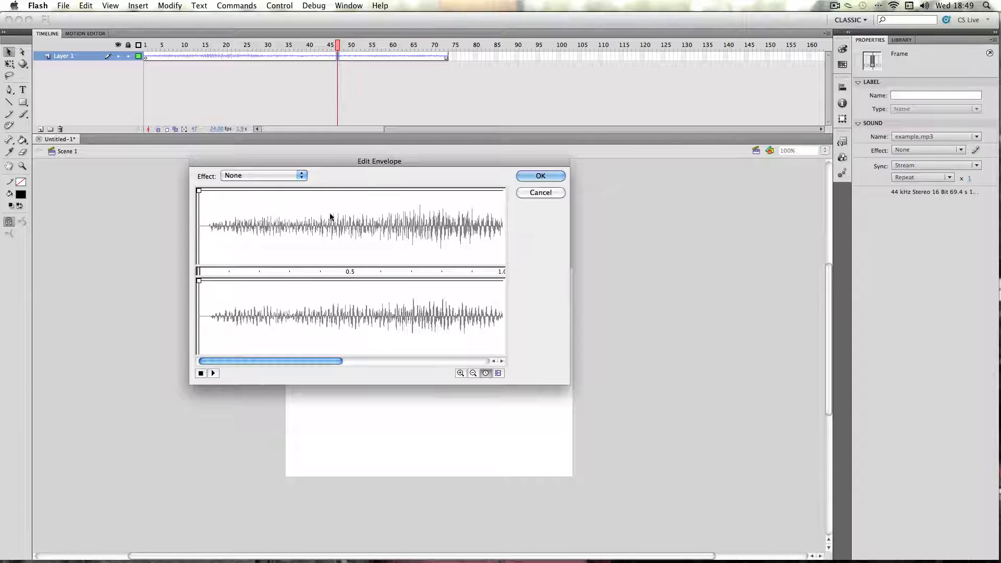
mouse_move(338, 215)
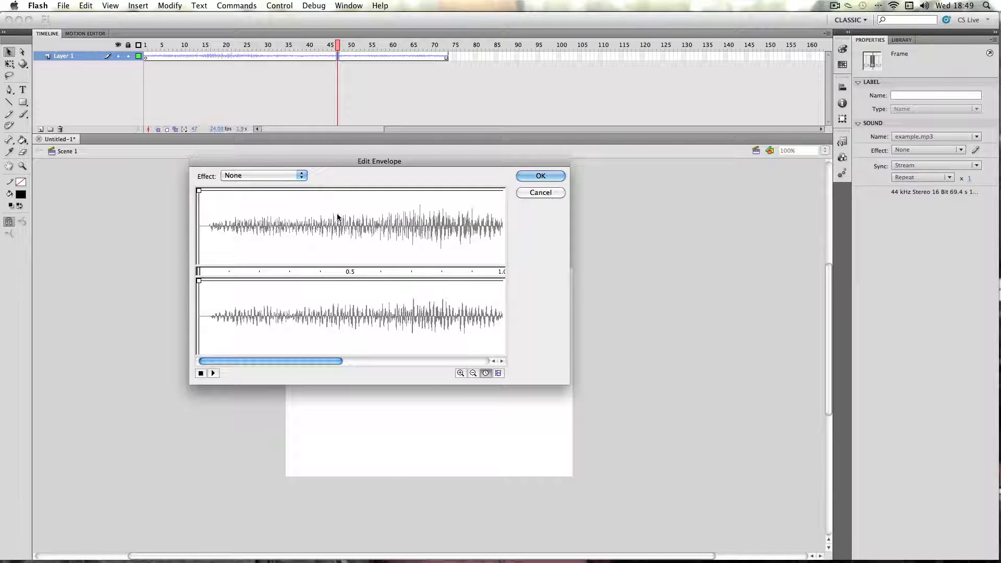
mouse_move(240, 226)
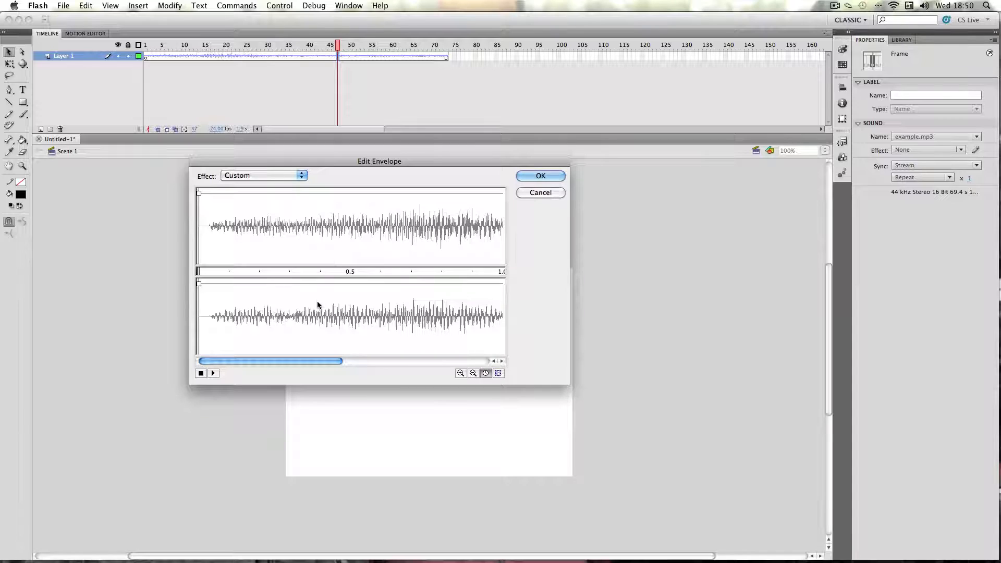
mouse_move(315, 299)
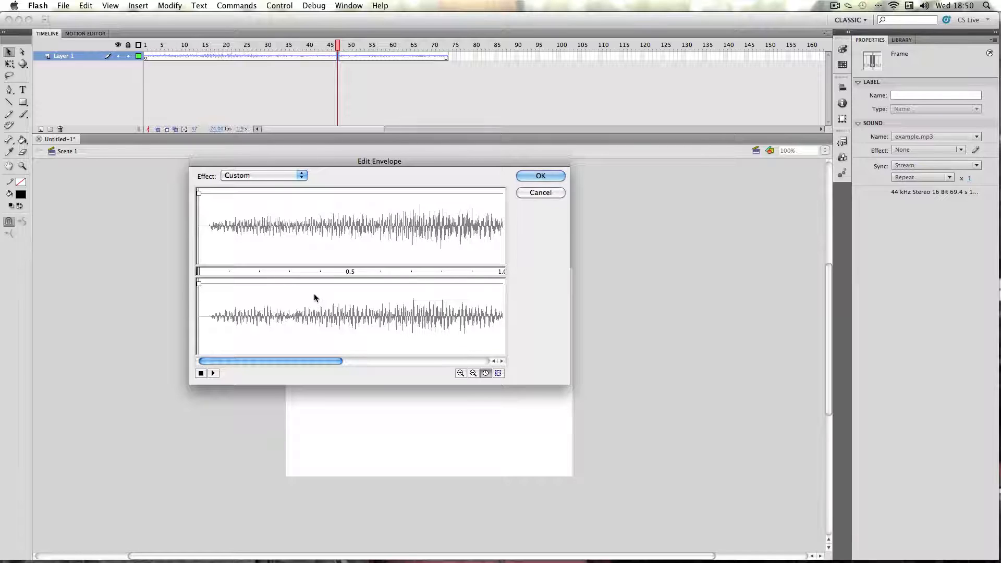
mouse_move(336, 251)
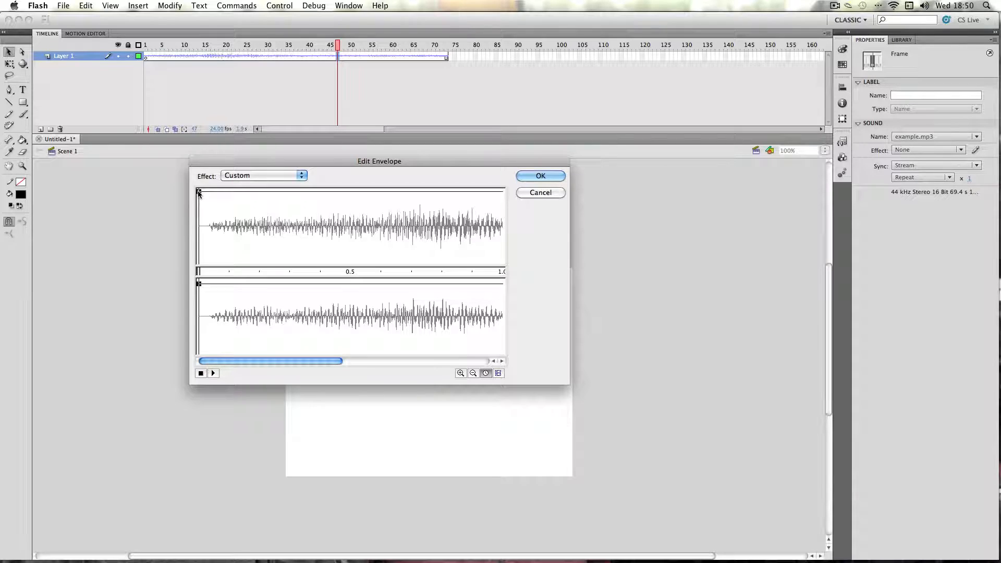
mouse_move(200, 286)
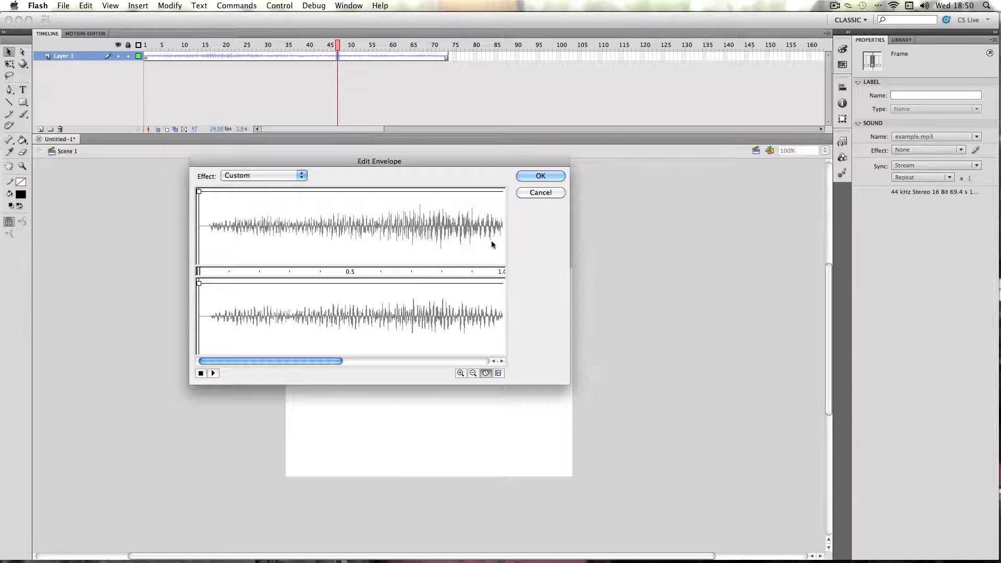
left_click(539, 175)
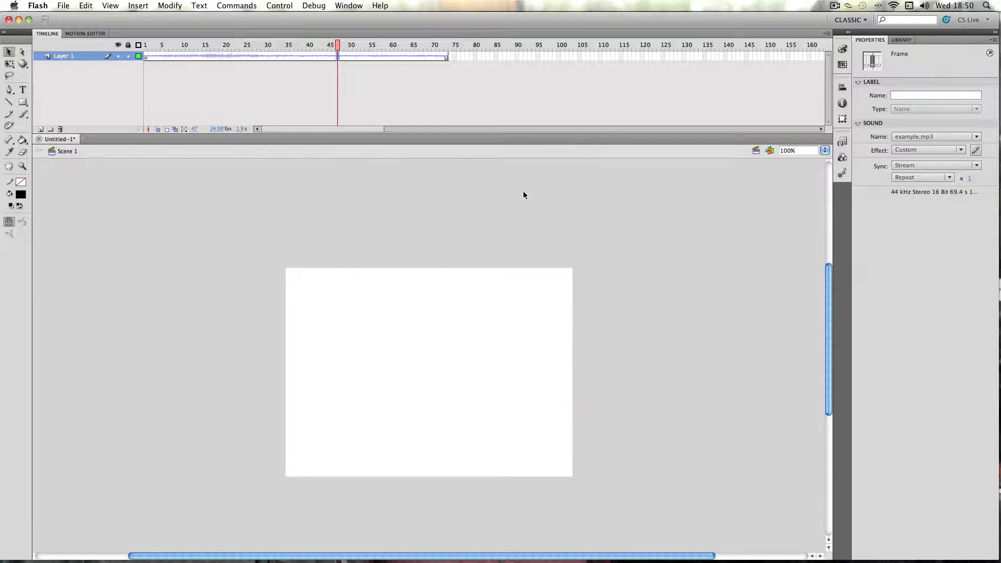
Reopen Publish Settings on the Flash tab with MP3 16 kbps Mono audio
left_click(63, 6)
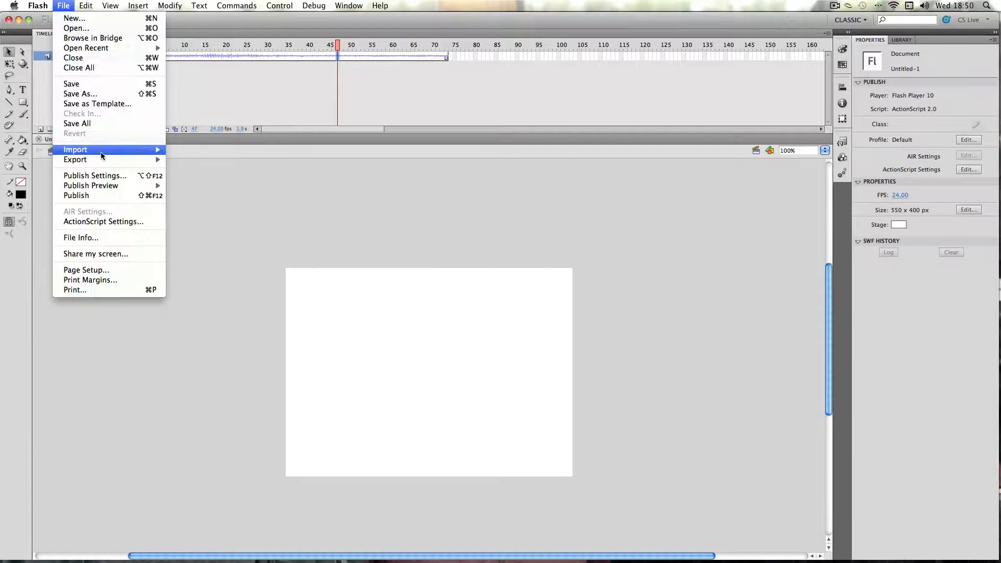
left_click(95, 175)
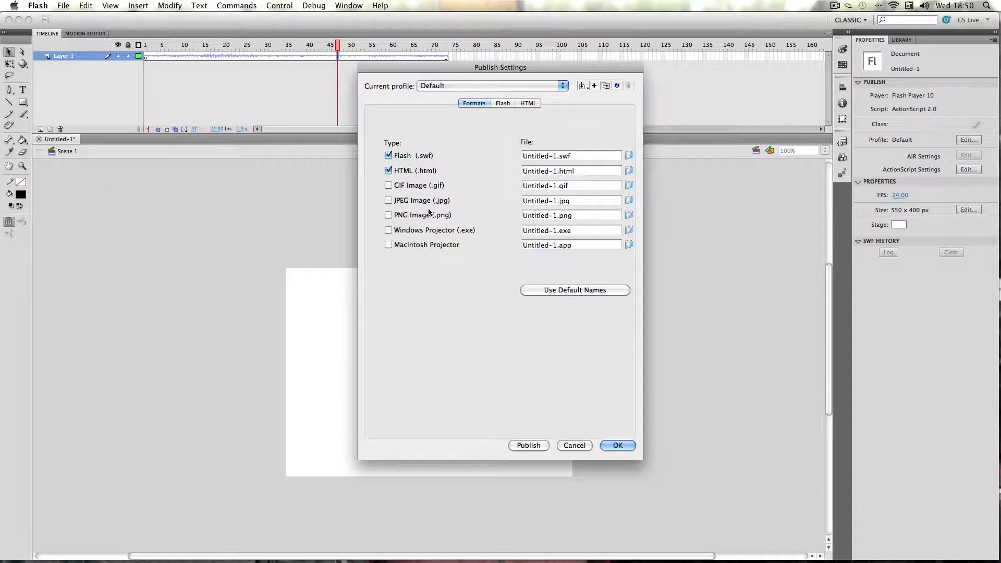
left_click(515, 104)
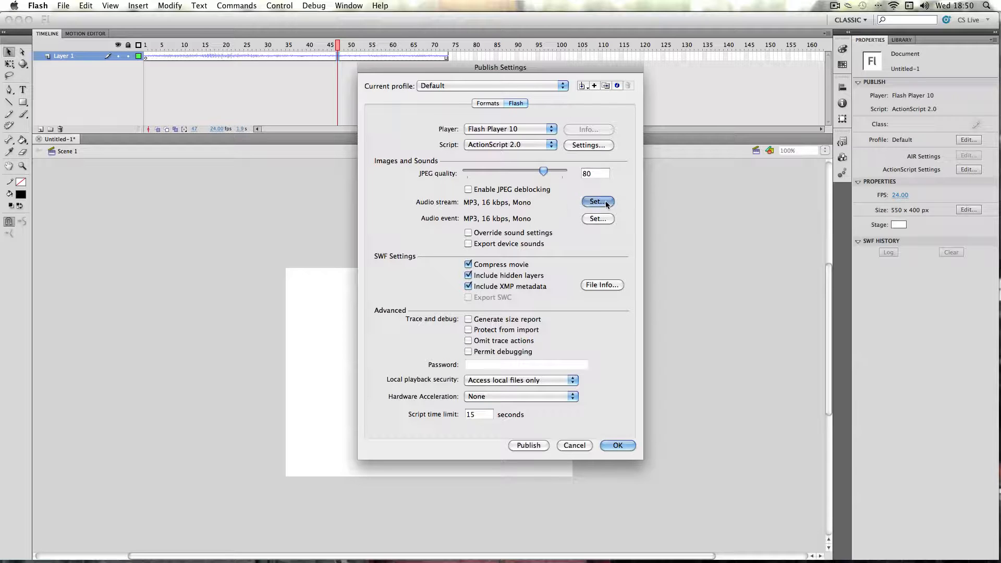
Set audio stream and audio event compression to Speech at 44kHz
left_click(596, 202)
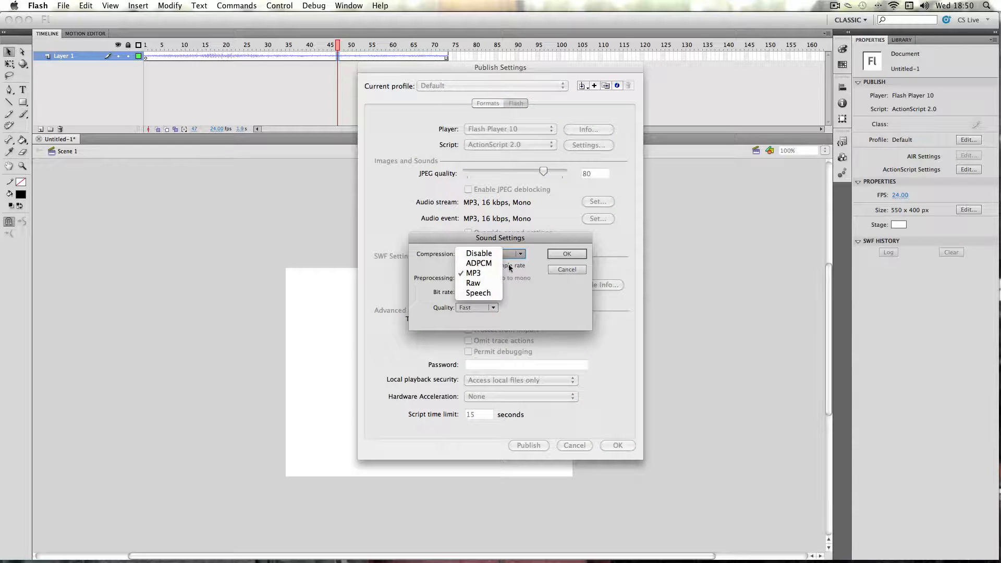
left_click(477, 292)
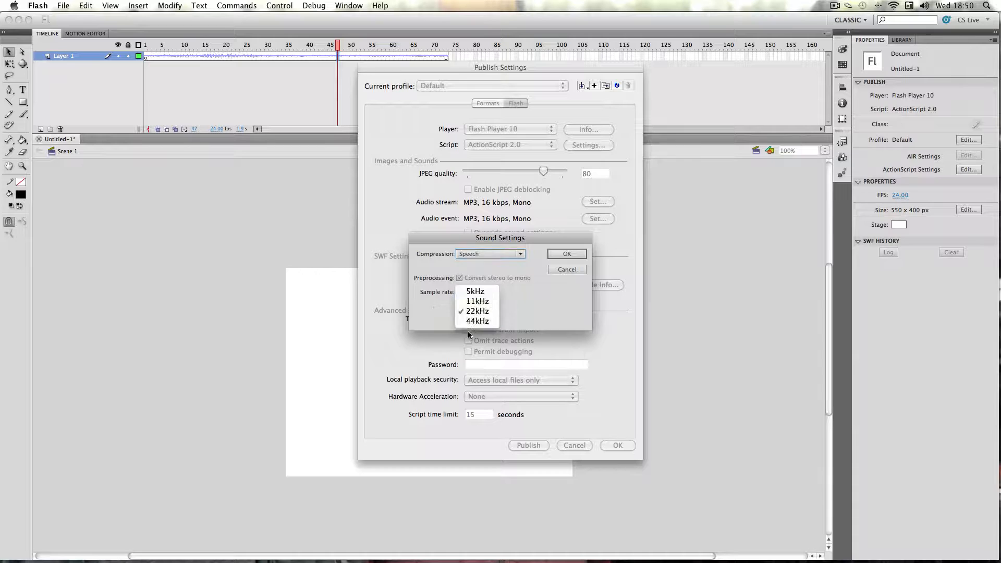
left_click(476, 320)
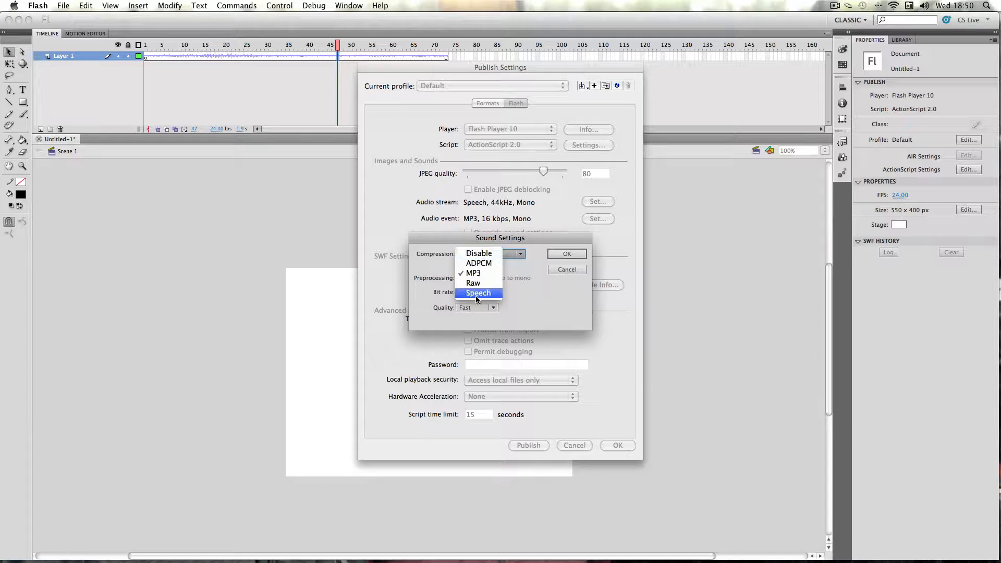
left_click(479, 292)
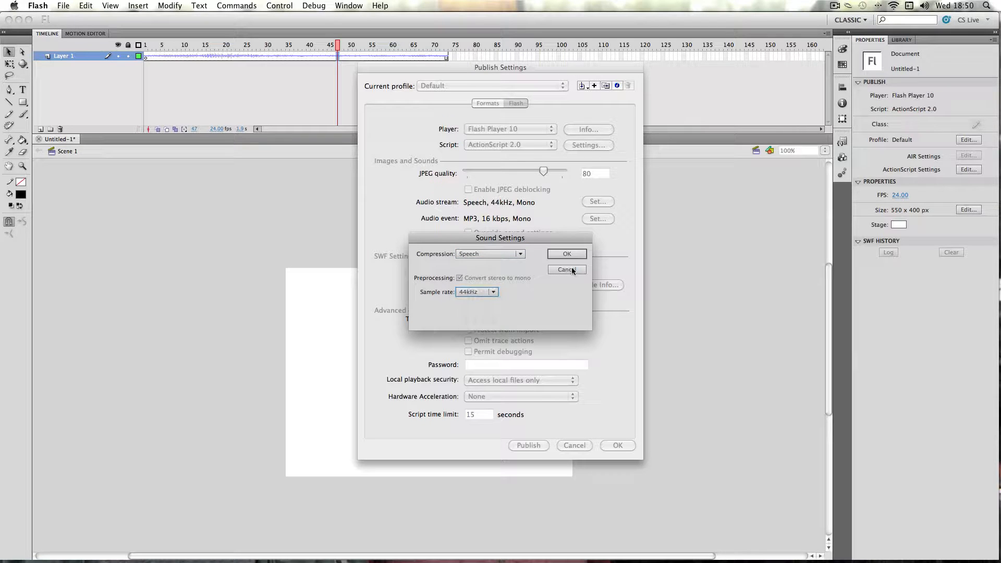
left_click(566, 253)
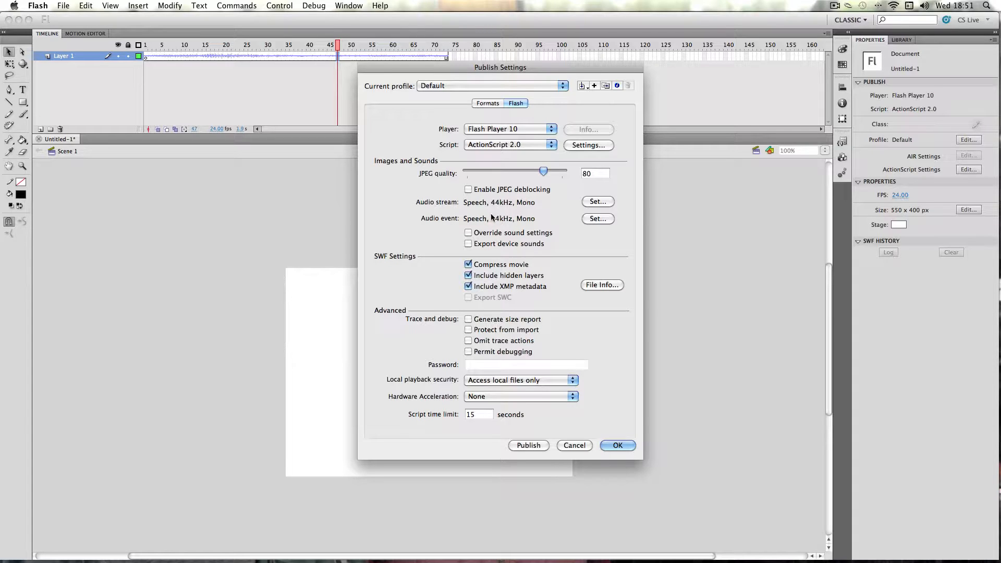
mouse_move(499, 218)
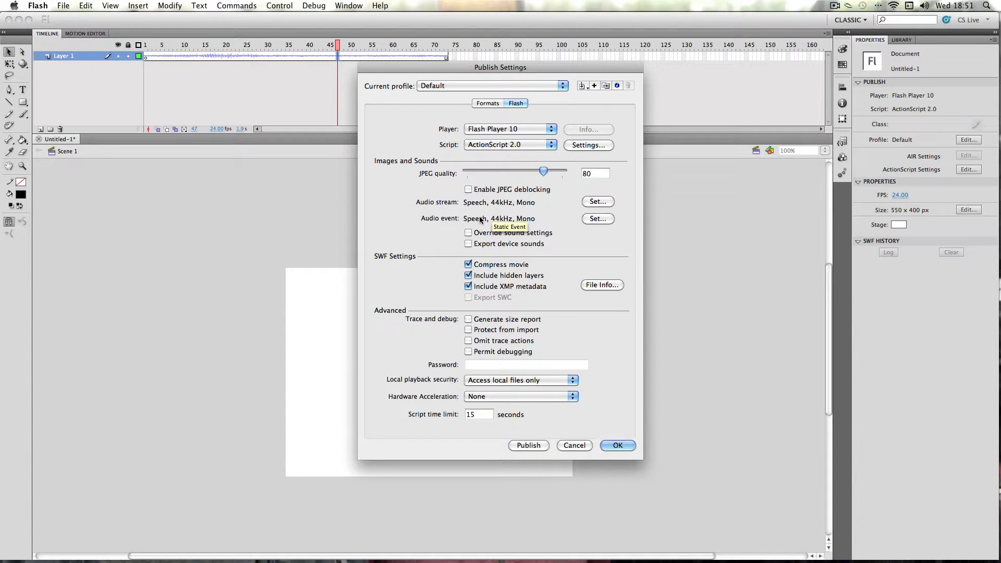
mouse_move(488, 202)
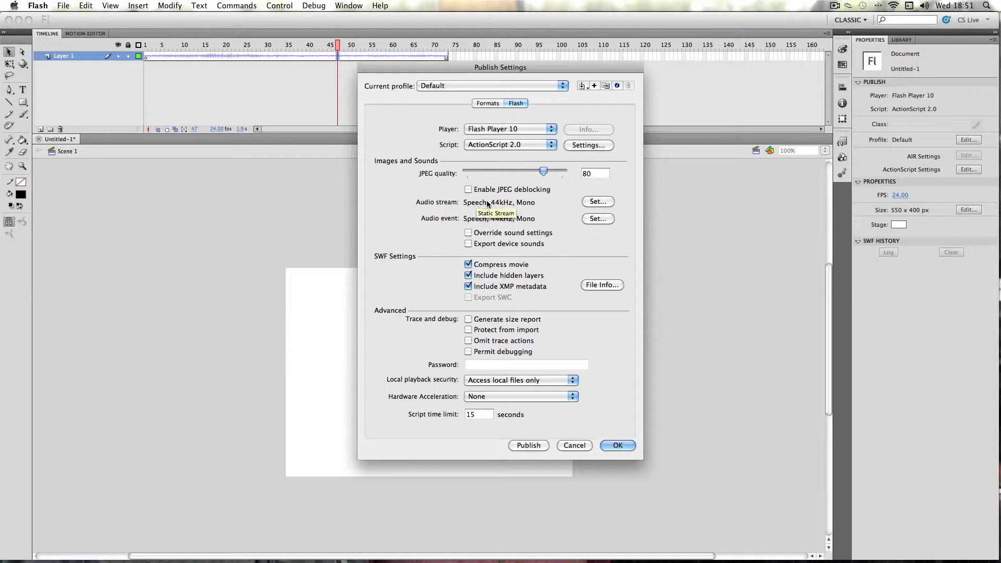
mouse_move(499, 207)
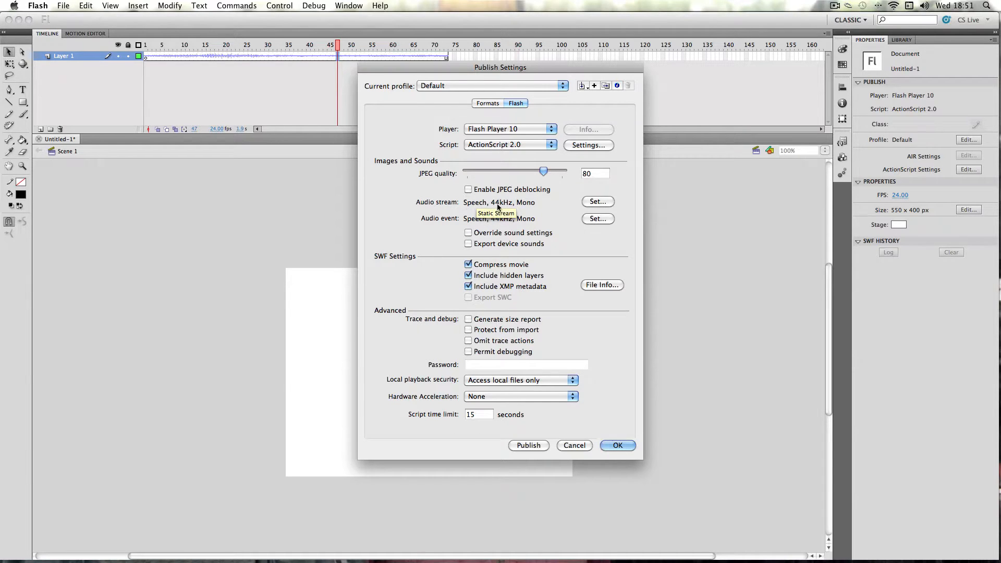
mouse_move(457, 229)
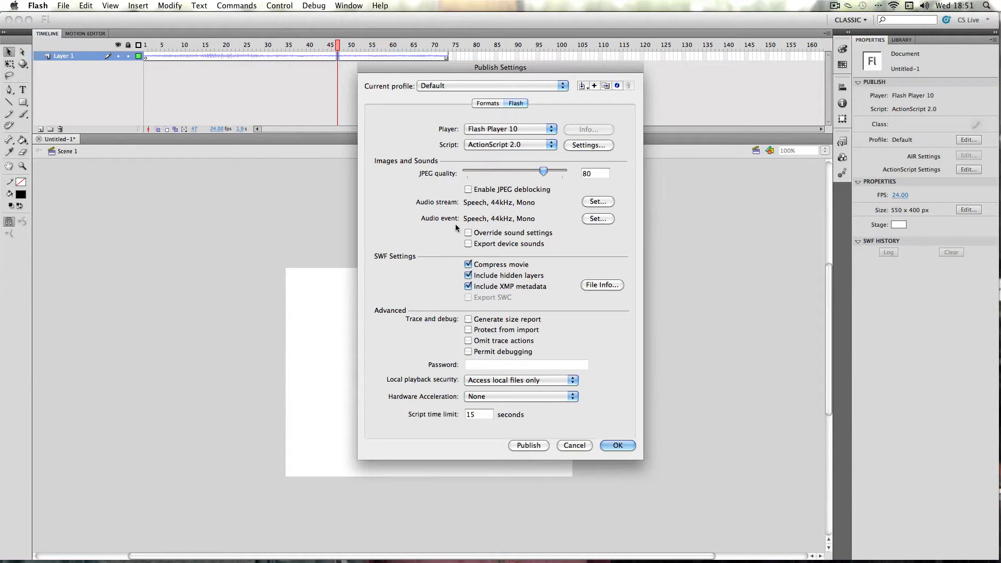
mouse_move(523, 208)
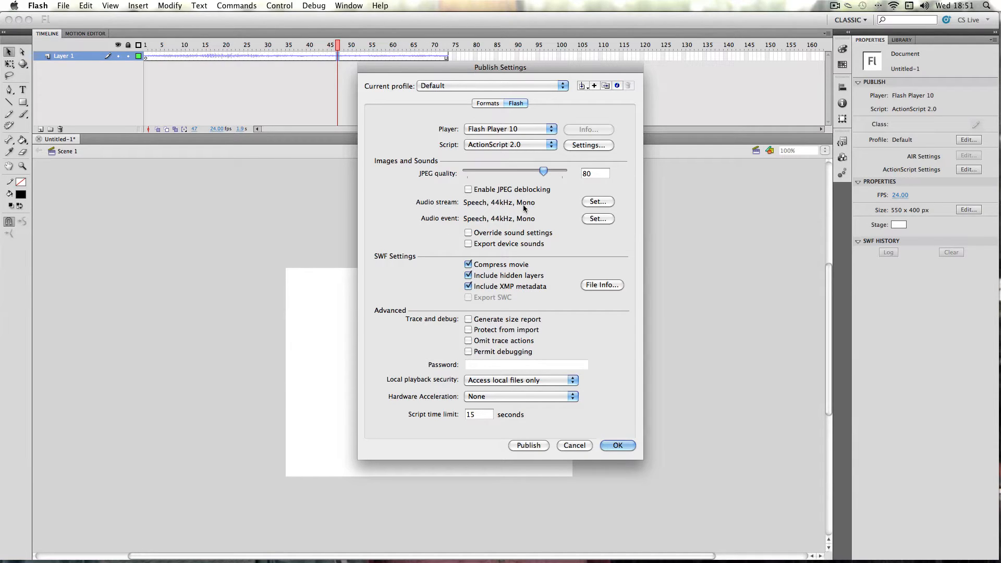
mouse_move(535, 436)
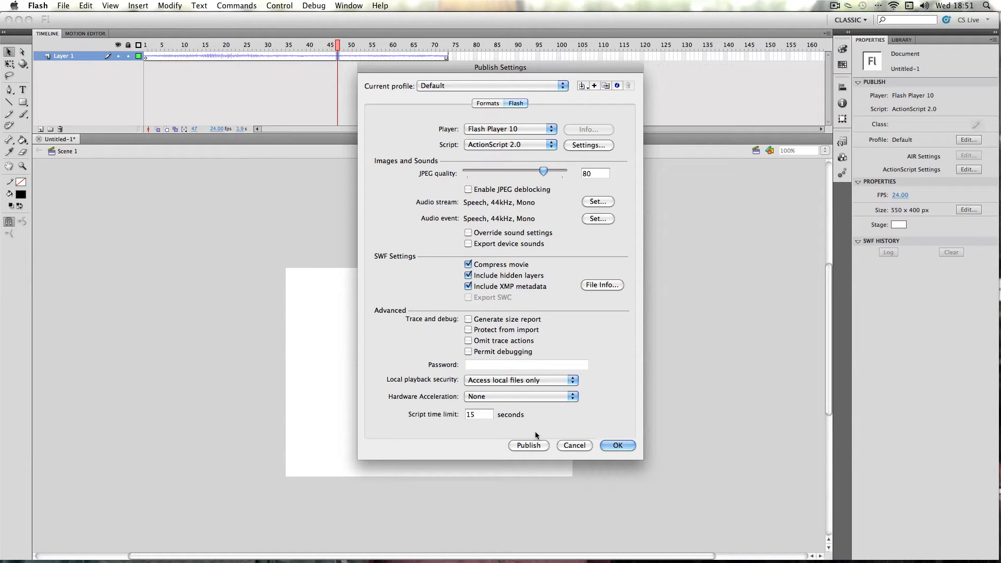
Accept the Speech 44kHz publish settings and return to the blank stage
left_click(616, 445)
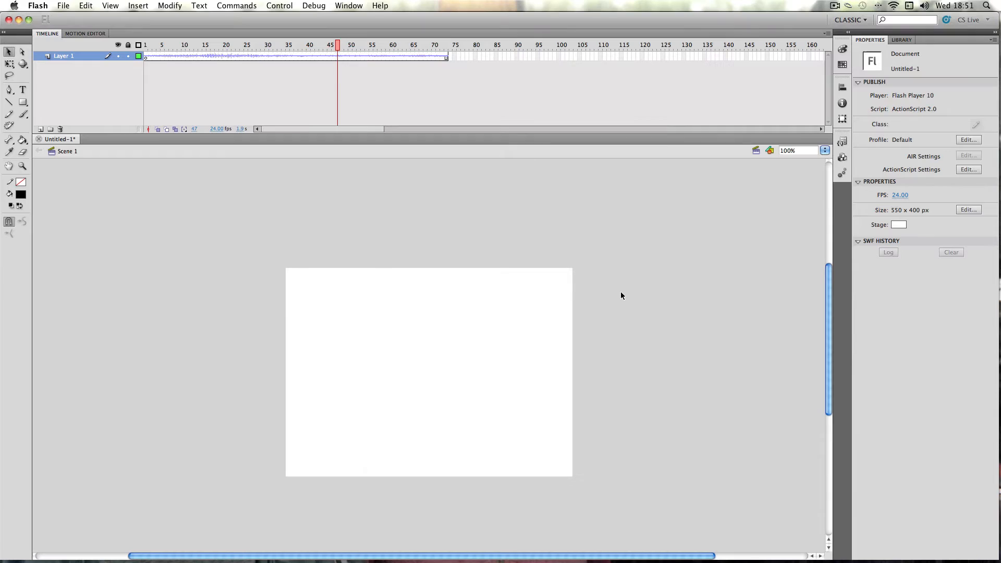